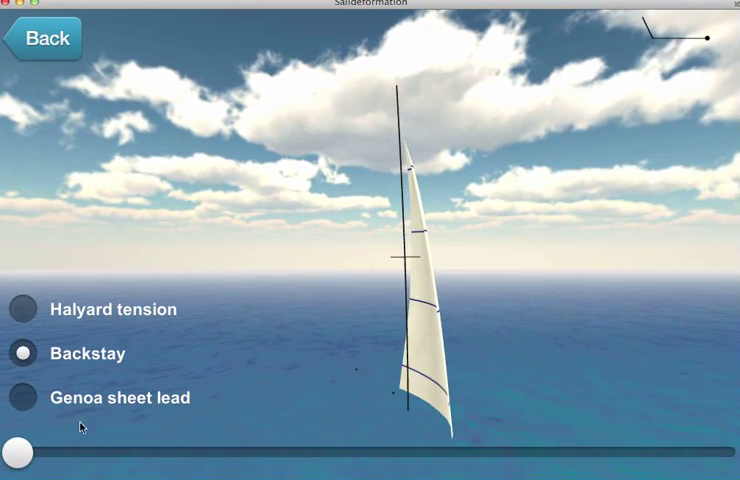
# Step: Select the genoa sheet lead control and vary it around mid-range and toward the low end
pyautogui.click(18, 396)
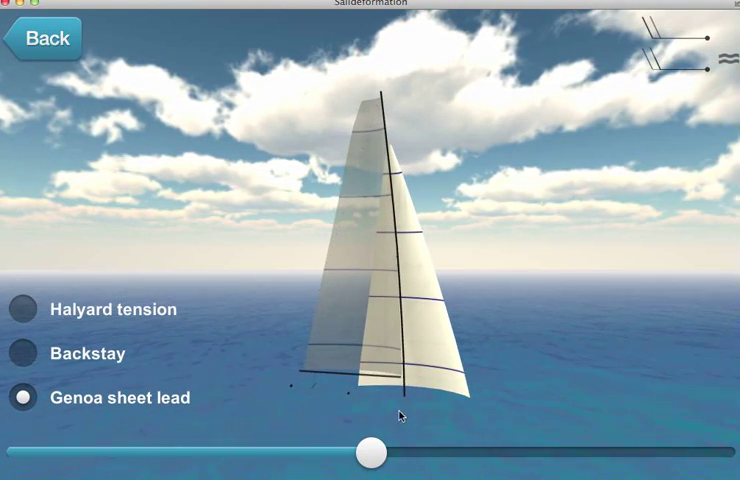
pyautogui.moveTo(372, 452); pyautogui.dragTo(378, 456)
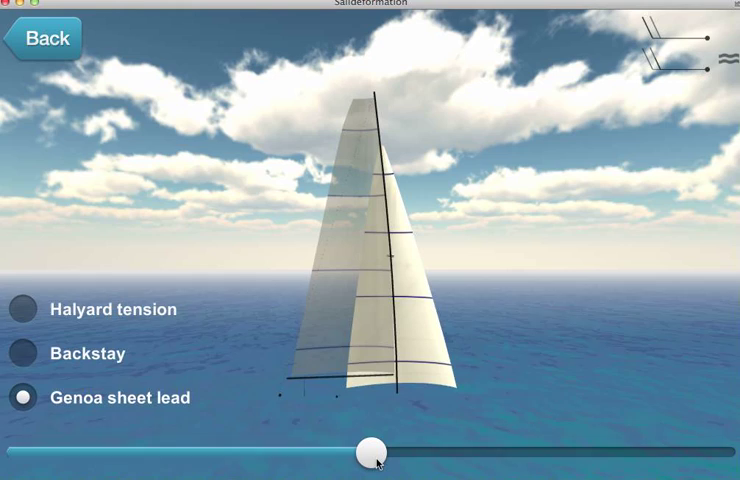
pyautogui.moveTo(378, 456); pyautogui.dragTo(368, 460)
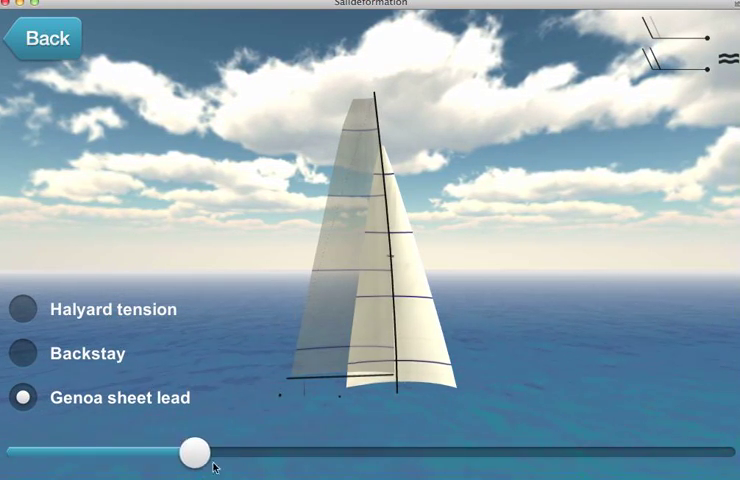
pyautogui.moveTo(194, 452); pyautogui.dragTo(276, 452)
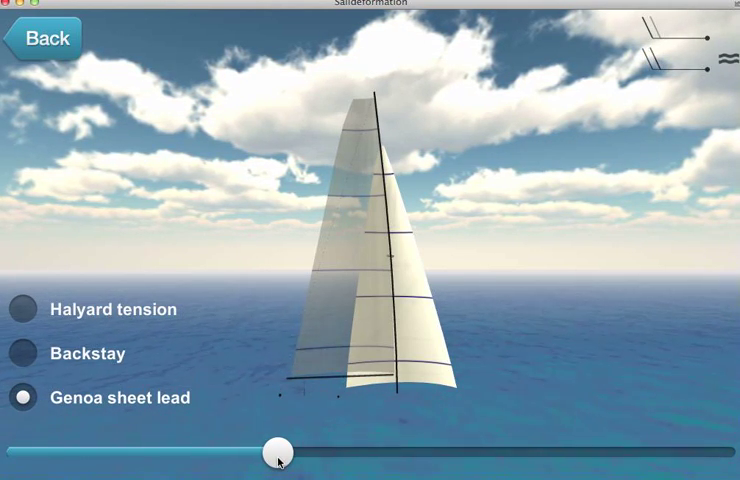
# Step: Push the genoa sheet lead to its maximum, then bring it back near the low end
pyautogui.moveTo(280, 458); pyautogui.dragTo(664, 458)
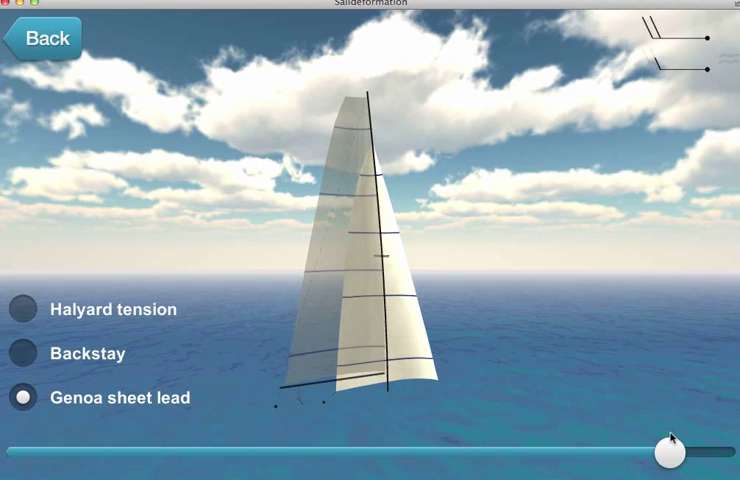
pyautogui.moveTo(664, 452); pyautogui.dragTo(700, 452)
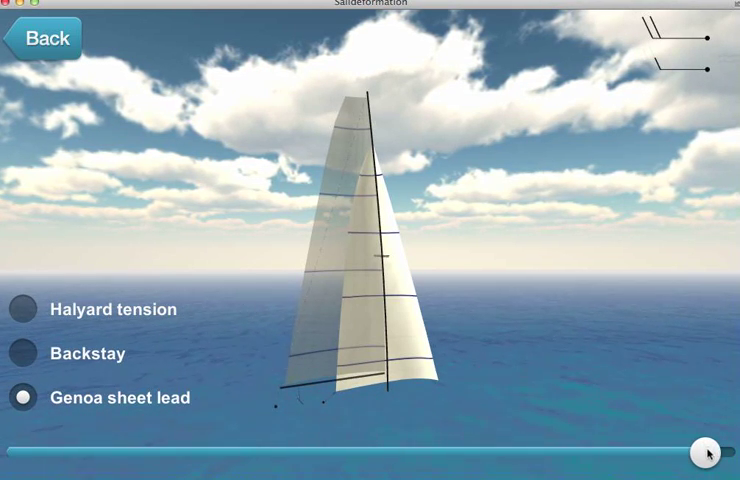
pyautogui.moveTo(704, 452); pyautogui.dragTo(128, 452)
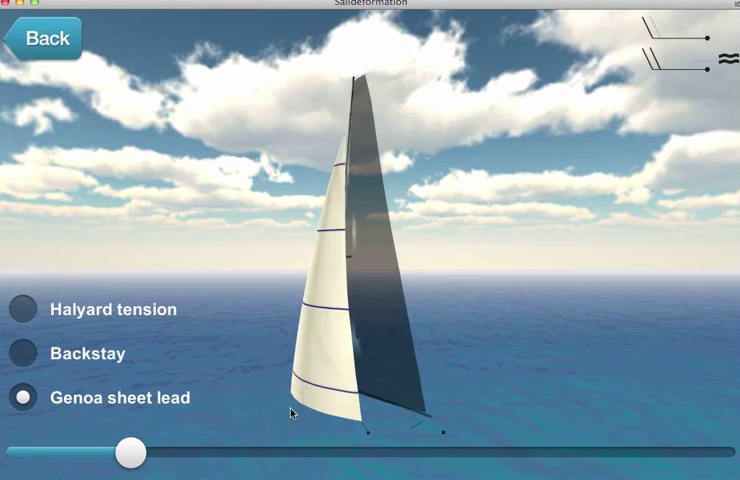
# Step: From a head-on view, sweep the genoa sheet lead from minimum up to about two-thirds
pyautogui.moveTo(124, 452); pyautogui.dragTo(130, 452)
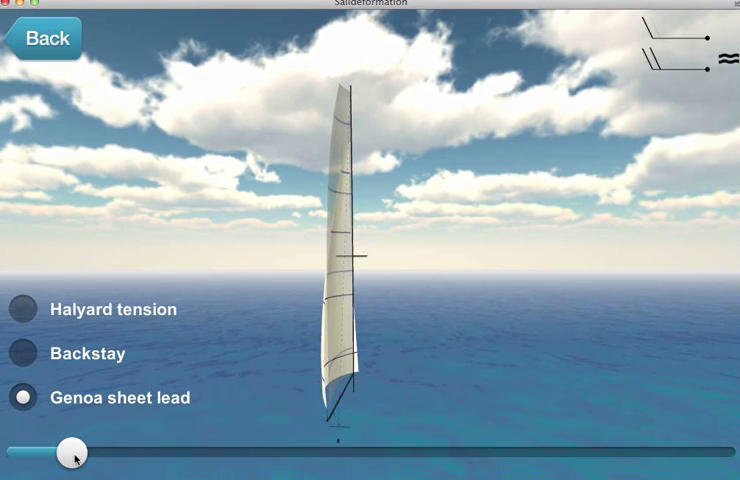
pyautogui.moveTo(76, 452); pyautogui.dragTo(44, 460)
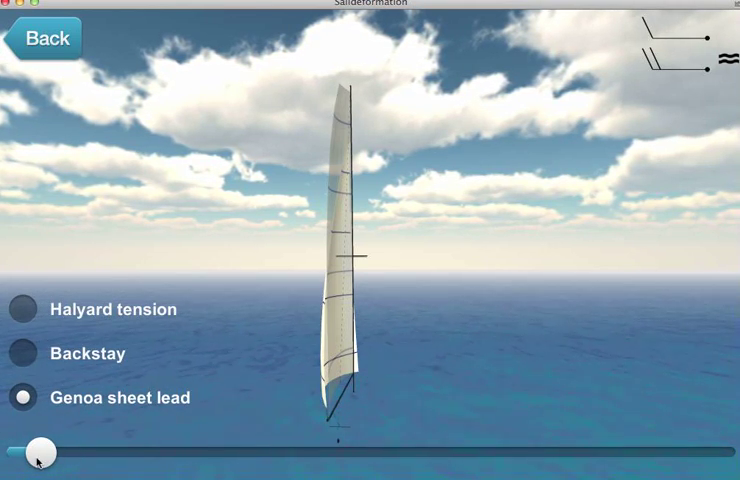
pyautogui.moveTo(42, 452); pyautogui.dragTo(372, 452)
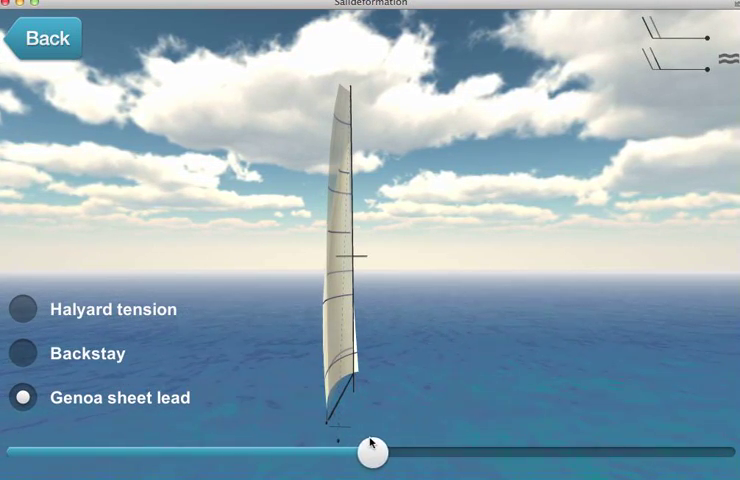
pyautogui.moveTo(370, 452); pyautogui.dragTo(504, 452)
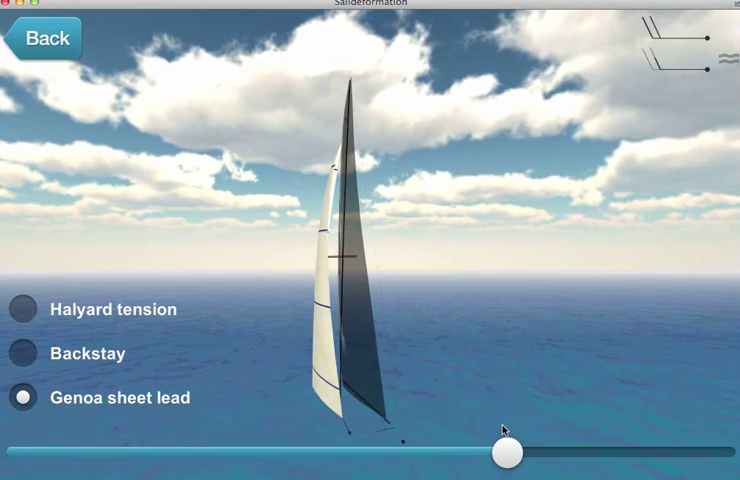
pyautogui.moveTo(504, 452); pyautogui.dragTo(516, 452)
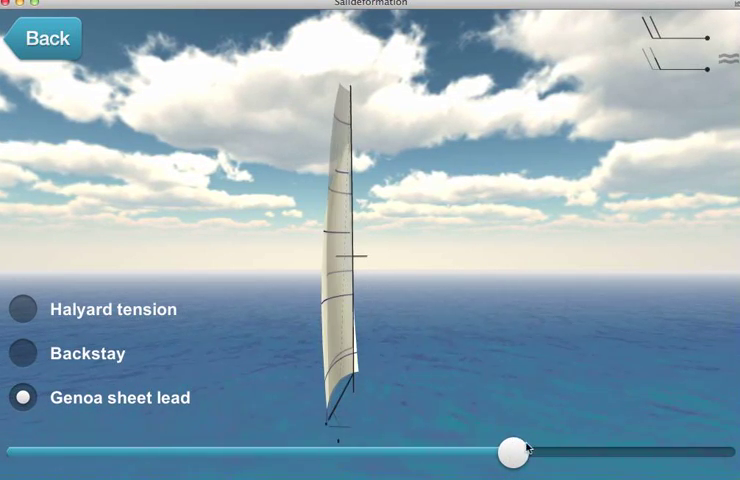
# Step: Take the genoa sheet lead to maximum, compare from an angled view, and settle around two-thirds
pyautogui.moveTo(516, 452); pyautogui.dragTo(704, 452)
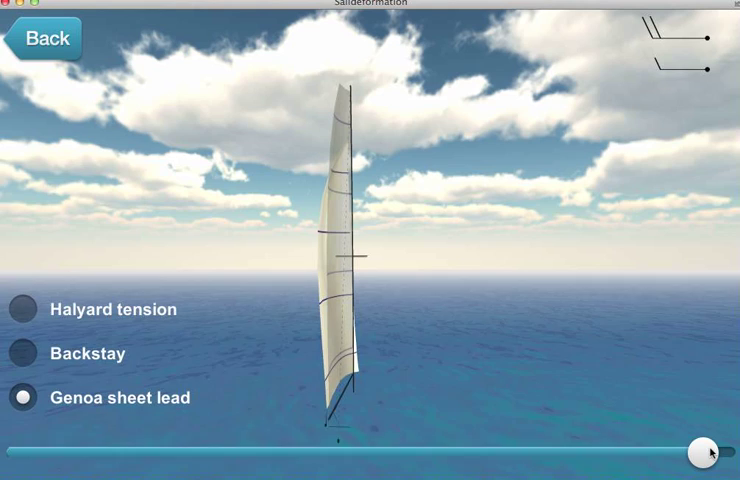
pyautogui.moveTo(708, 452); pyautogui.dragTo(680, 452)
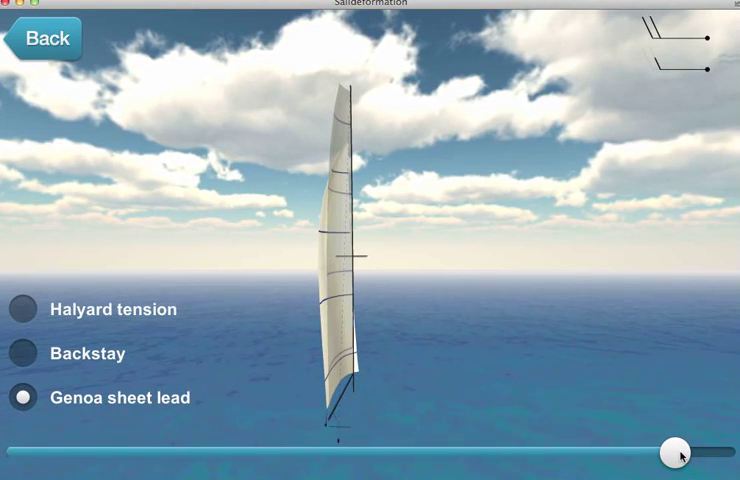
pyautogui.moveTo(678, 452); pyautogui.dragTo(678, 452)
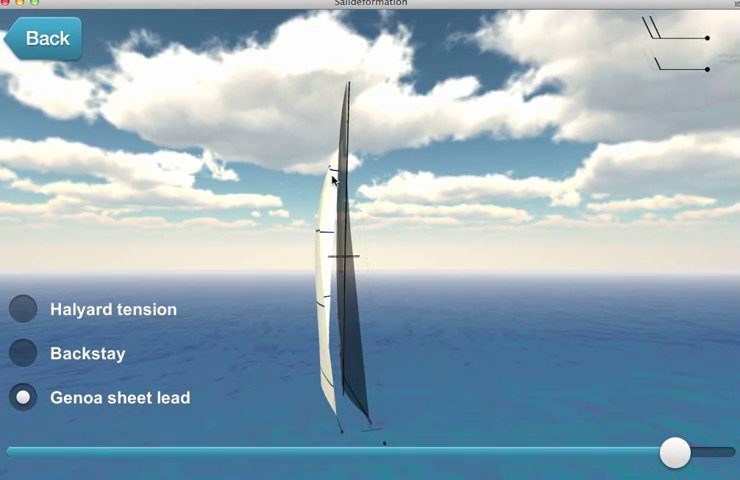
pyautogui.moveTo(672, 452); pyautogui.dragTo(516, 452)
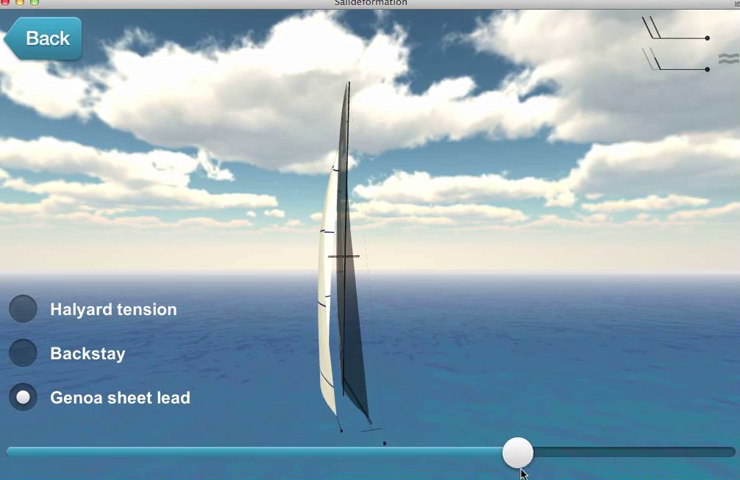
pyautogui.moveTo(516, 452); pyautogui.dragTo(720, 452)
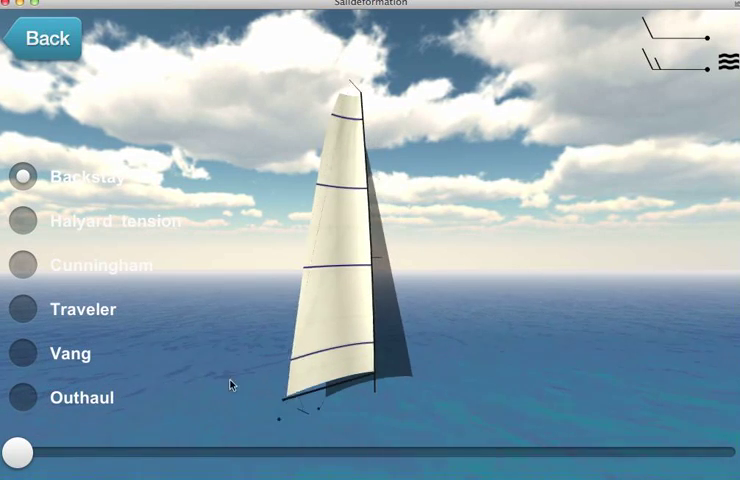
# Step: Select the mainsail outhaul and raise it from zero through mid-range to near maximum
pyautogui.click(18, 396)
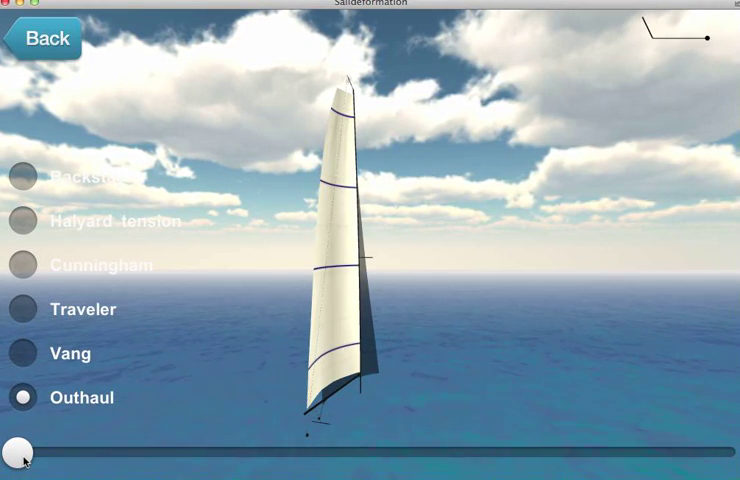
pyautogui.moveTo(20, 450); pyautogui.dragTo(248, 450)
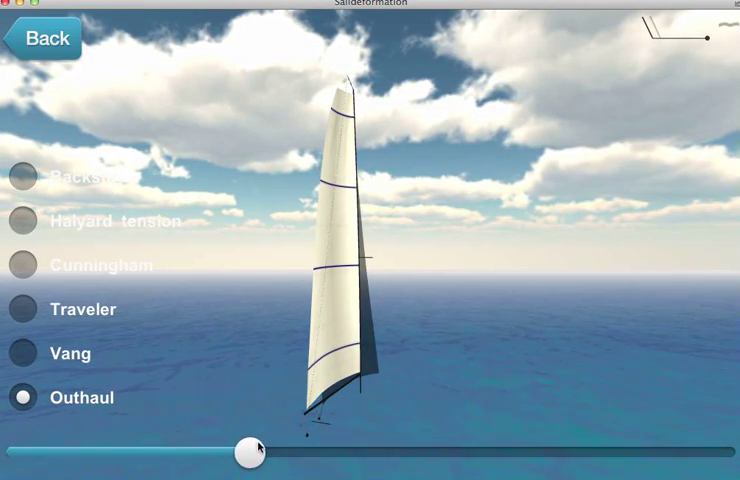
pyautogui.moveTo(250, 448); pyautogui.dragTo(356, 452)
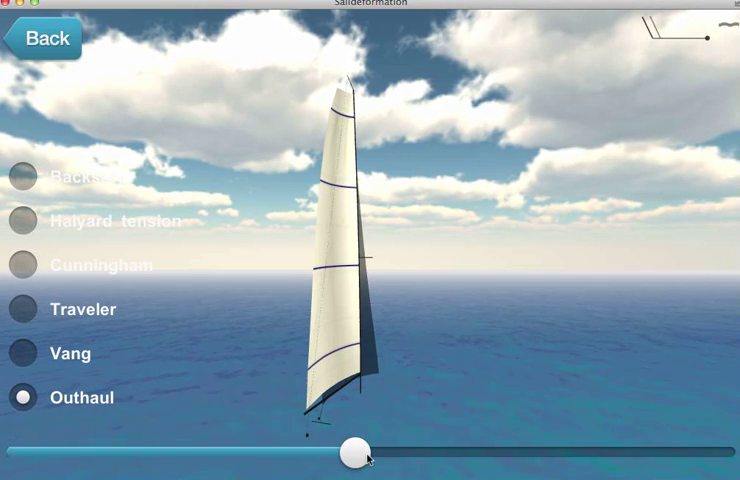
pyautogui.moveTo(356, 452); pyautogui.dragTo(444, 452)
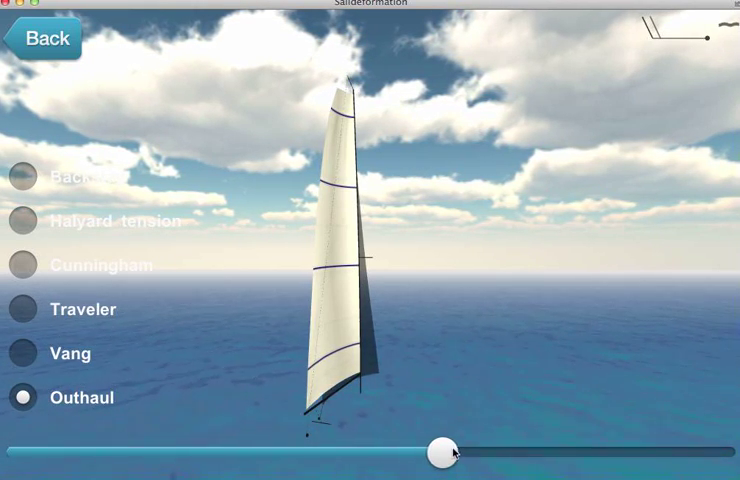
pyautogui.moveTo(440, 448); pyautogui.dragTo(700, 448)
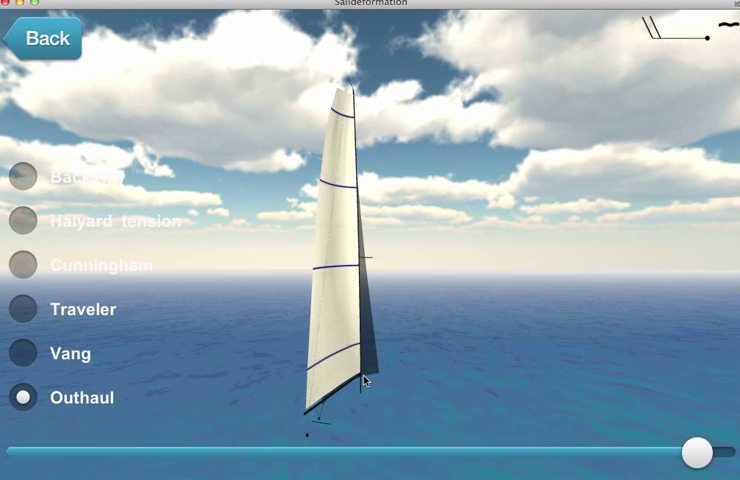